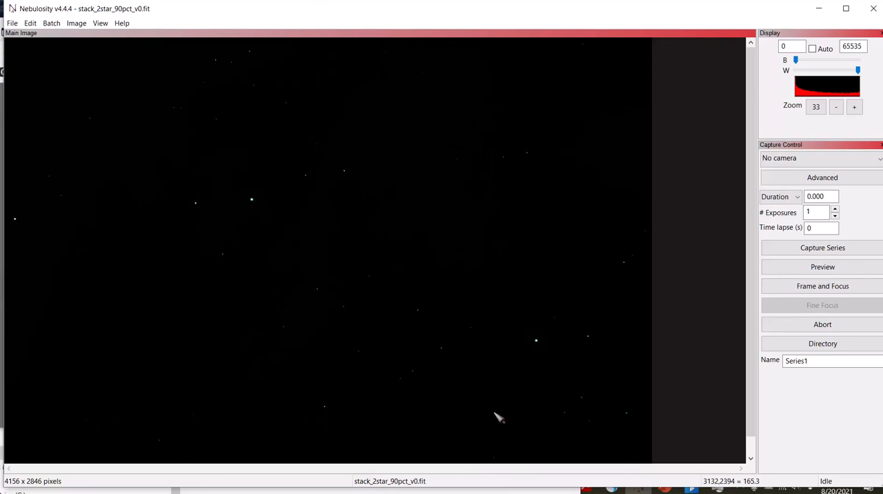
{"action": "mouse_move", "coordinate": [467, 290]}
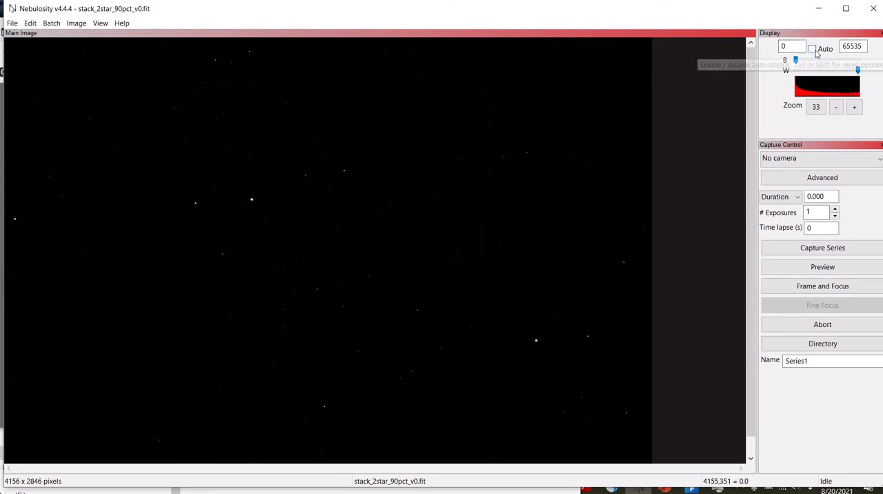
Open the stack_2star_90pct_v1.fit stacked image
{"action": "left_click", "coordinate": [11, 24]}
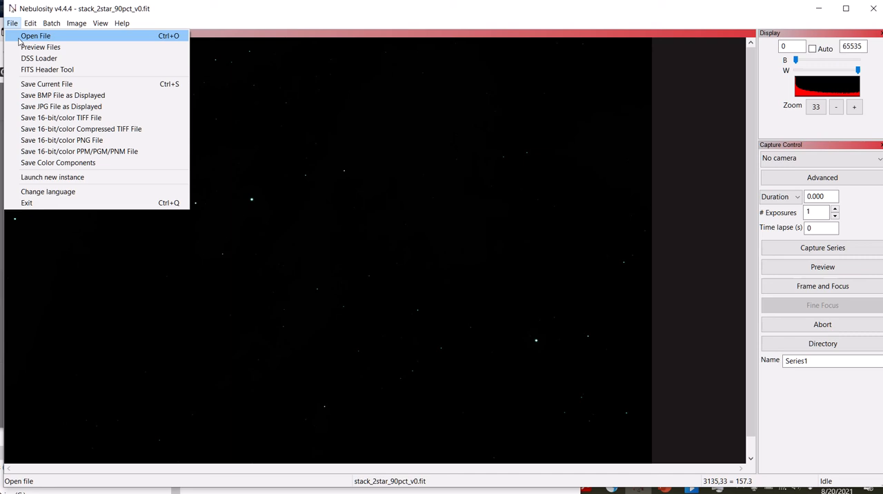
{"action": "left_click", "coordinate": [39, 35]}
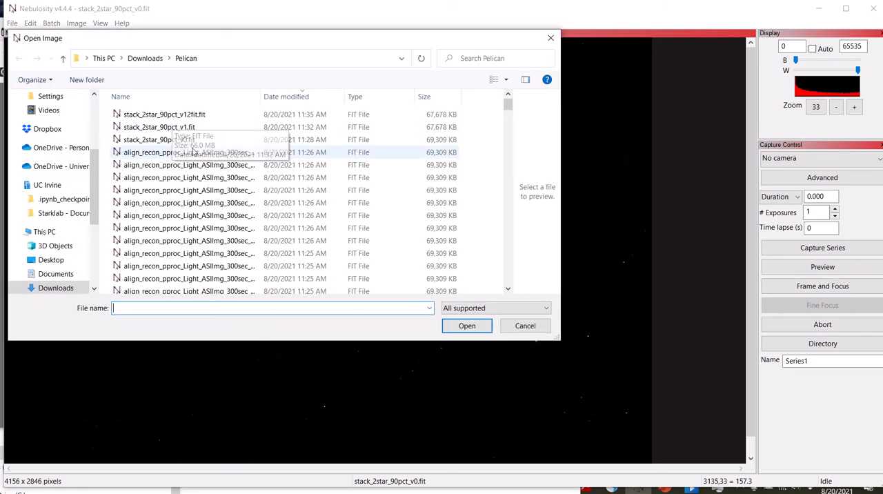
{"action": "left_click", "coordinate": [159, 139]}
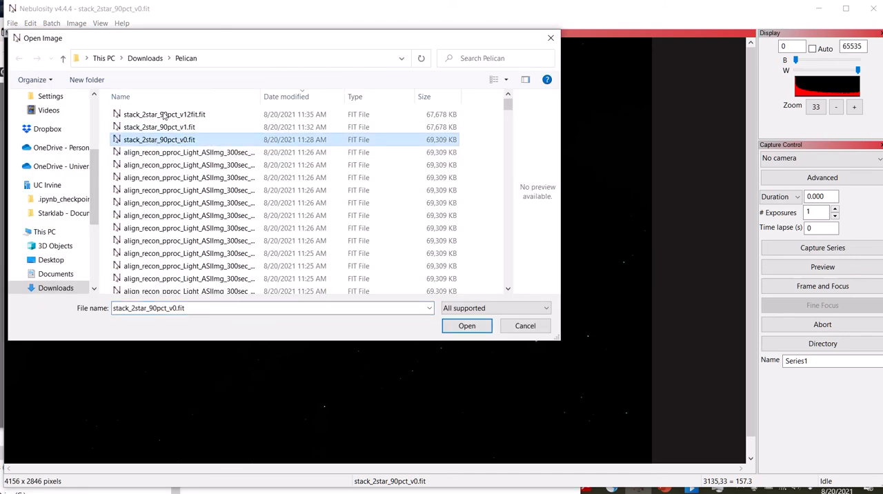
{"action": "left_click", "coordinate": [159, 127]}
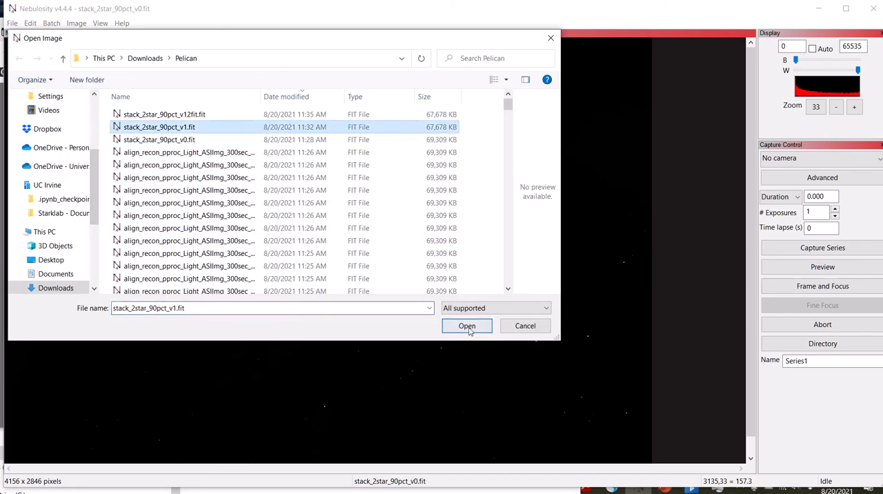
{"action": "left_click", "coordinate": [466, 325]}
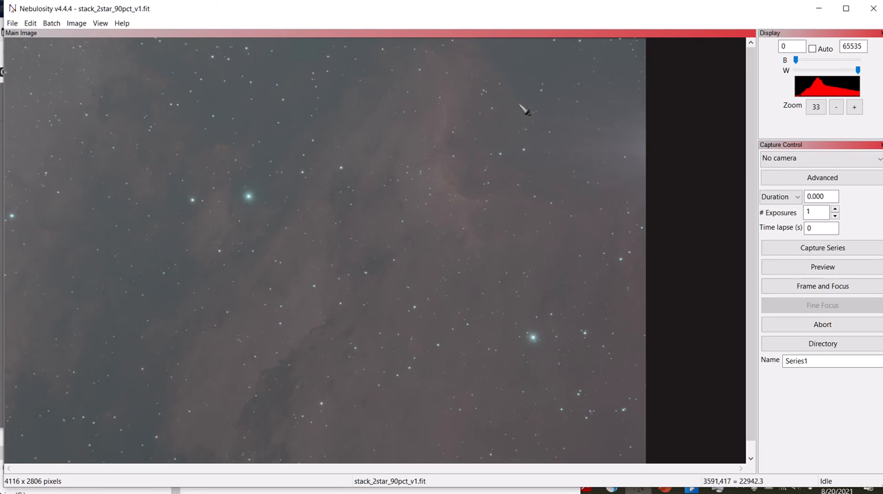
Reopen the stack_2star_90pct_v0.fit stacked image instead
{"action": "left_click", "coordinate": [13, 24]}
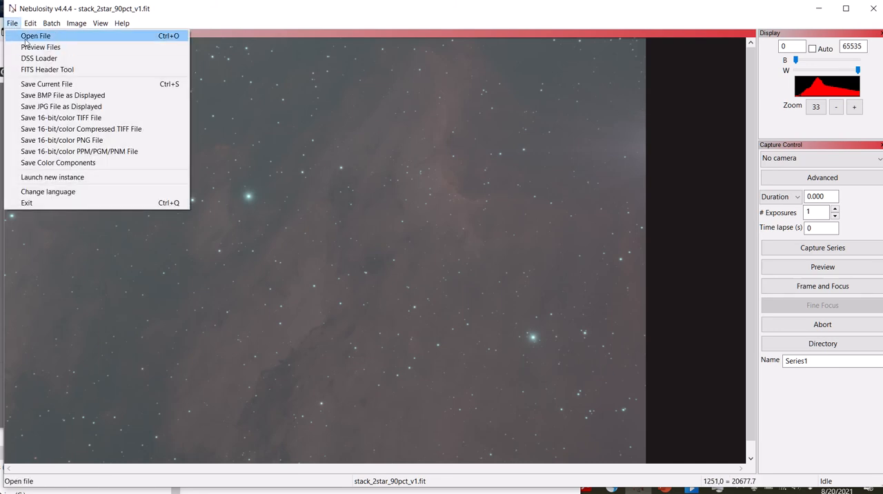
{"action": "left_click", "coordinate": [40, 35]}
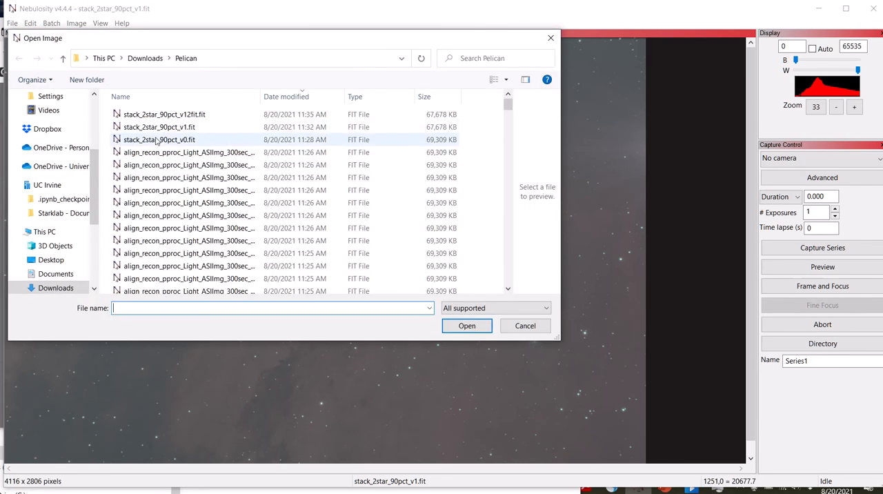
{"action": "left_click", "coordinate": [159, 139]}
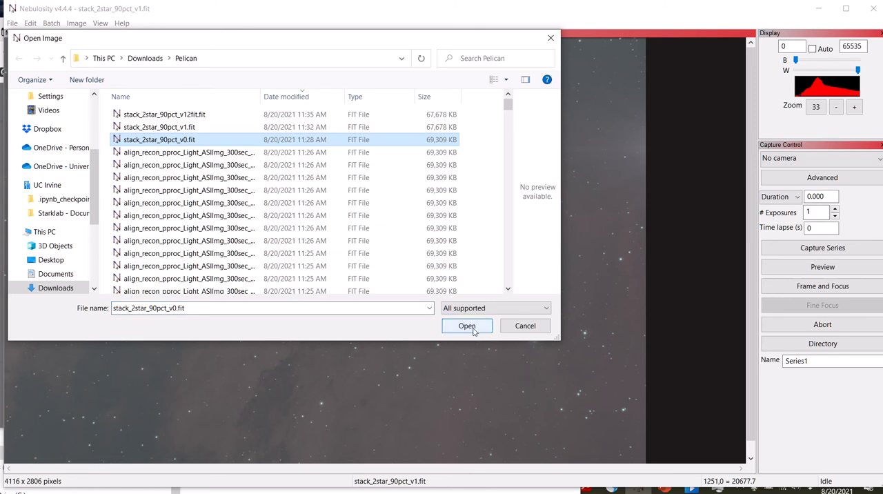
{"action": "left_click", "coordinate": [466, 326]}
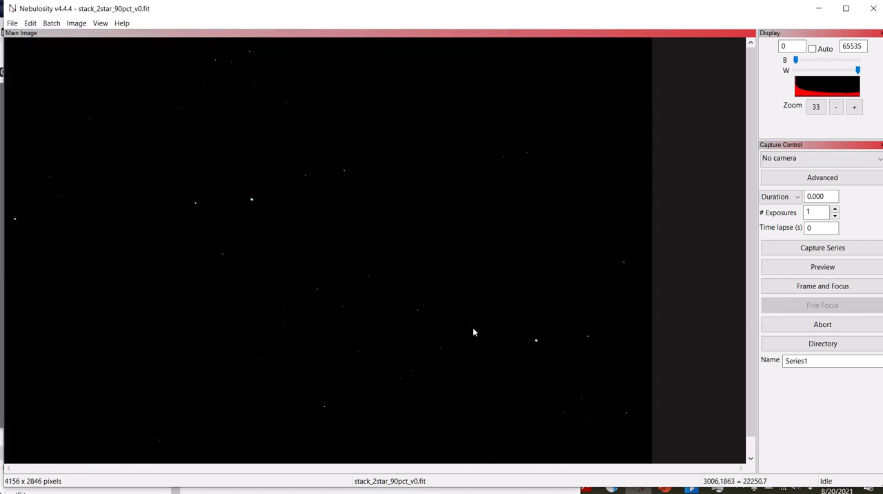
{"action": "mouse_move", "coordinate": [334, 195]}
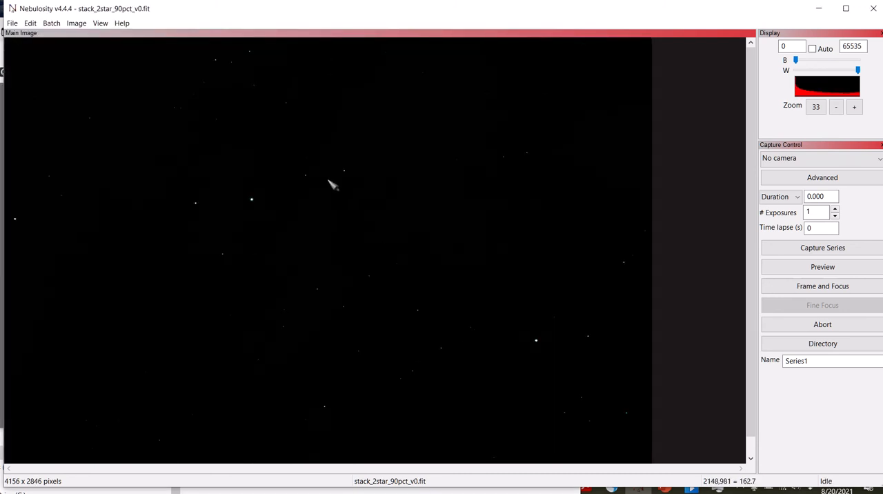
Lower the W display slider to reveal the nebula, then run Auto Color Balance
{"action": "left_click", "coordinate": [72, 23]}
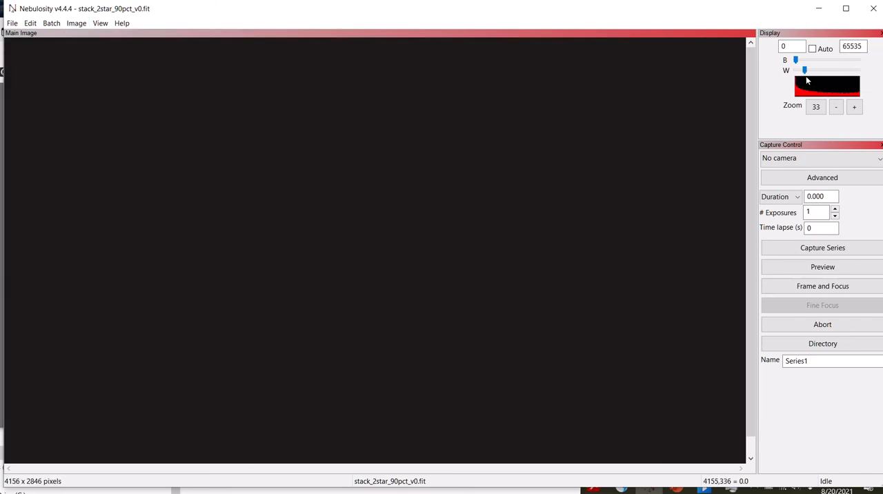
{"action": "left_click_drag", "start_coordinate": [804, 70], "coordinate": [797, 70]}
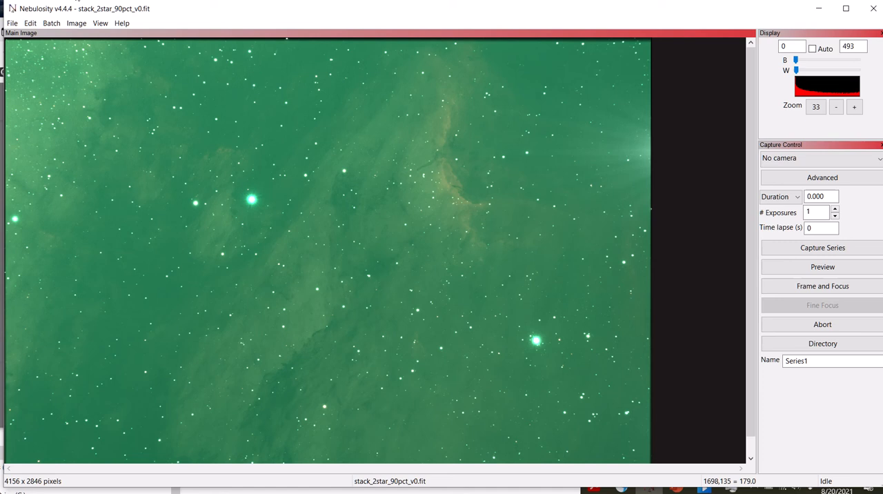
{"action": "left_click", "coordinate": [74, 23]}
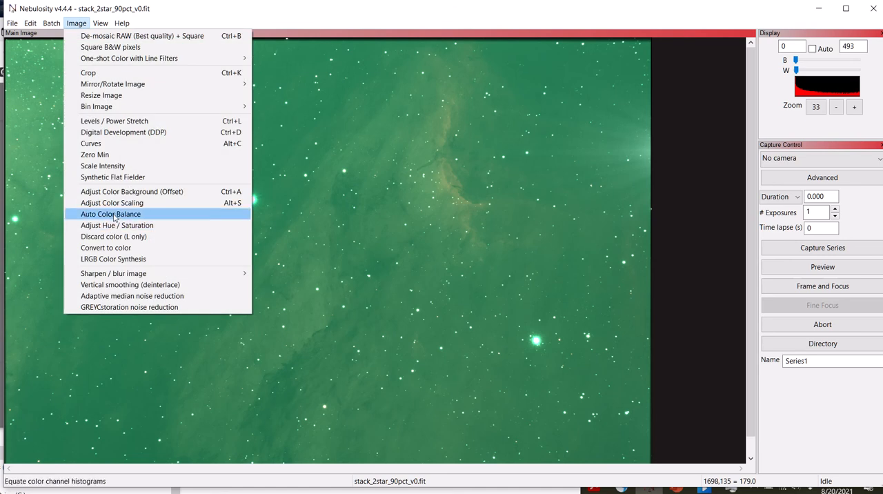
{"action": "left_click", "coordinate": [110, 214]}
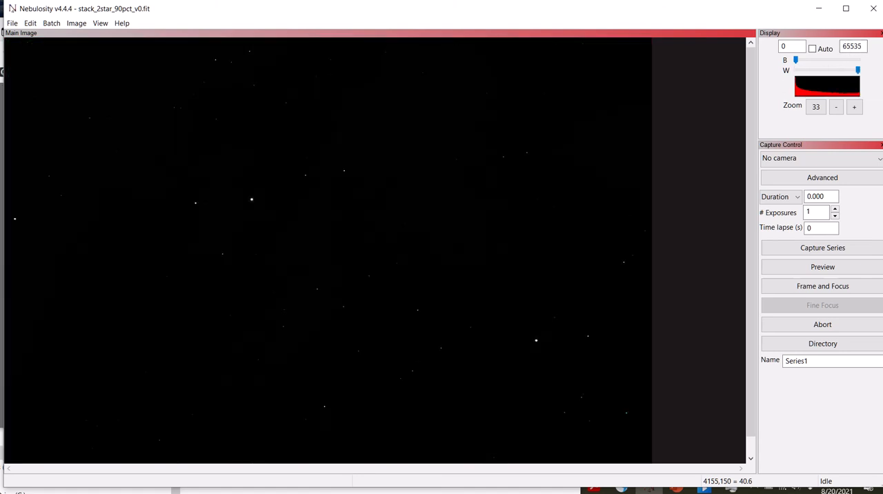
Crop 20 pixels from each edge of the v0 stack and start Digital Development
{"action": "left_click", "coordinate": [74, 23]}
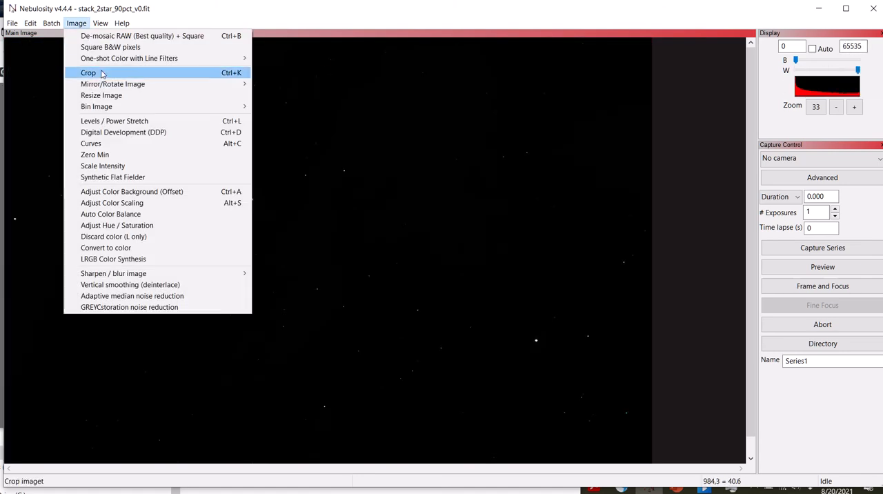
{"action": "left_click", "coordinate": [87, 72]}
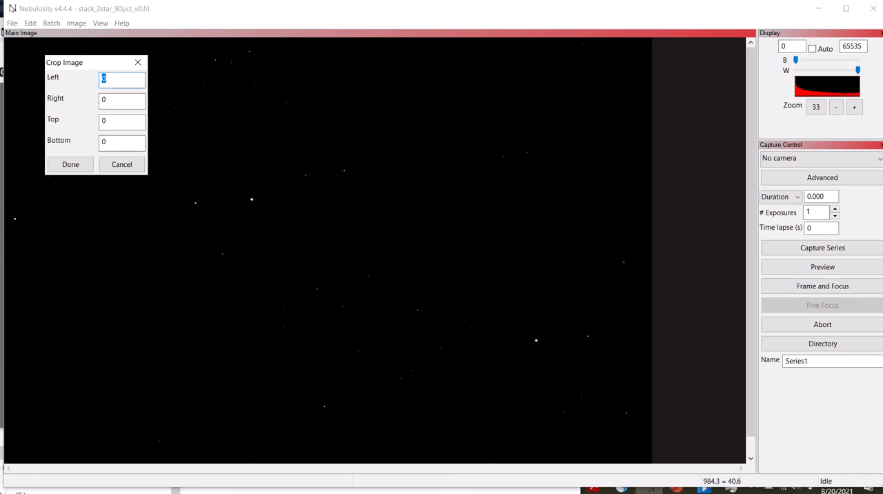
{"action": "type", "text": "20"}
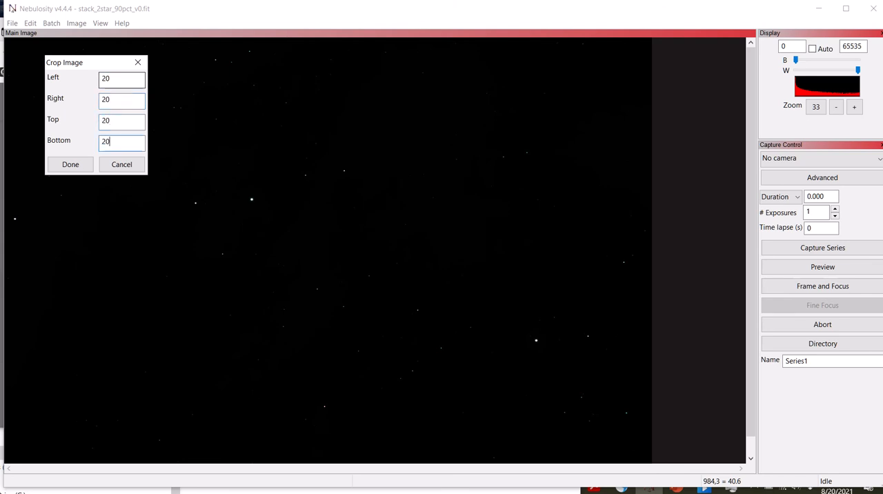
{"action": "left_click", "coordinate": [69, 165]}
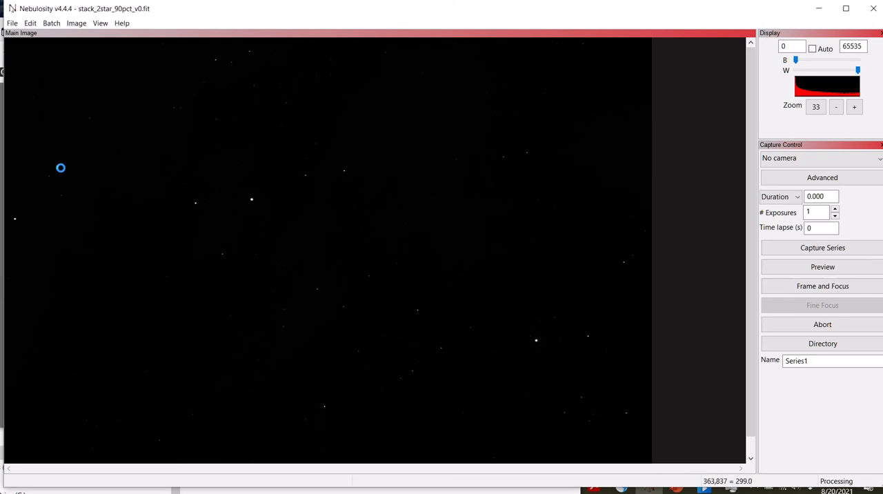
{"action": "left_click", "coordinate": [74, 23]}
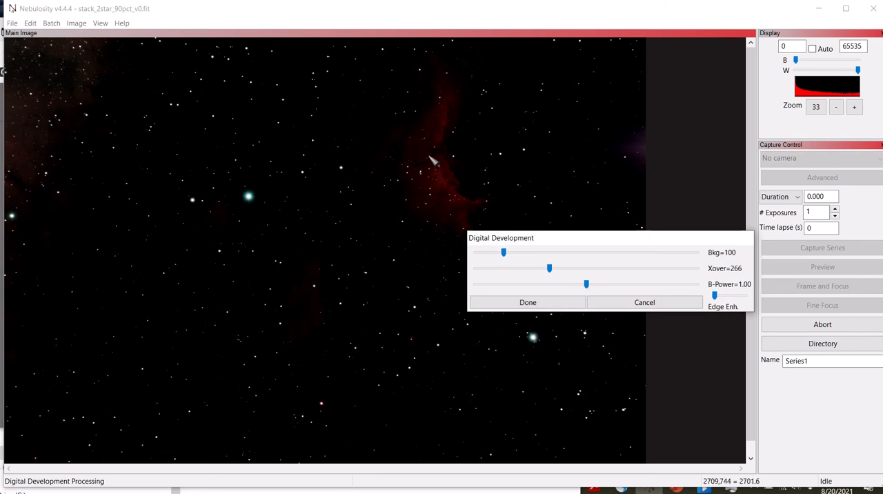
{"action": "mouse_move", "coordinate": [433, 135]}
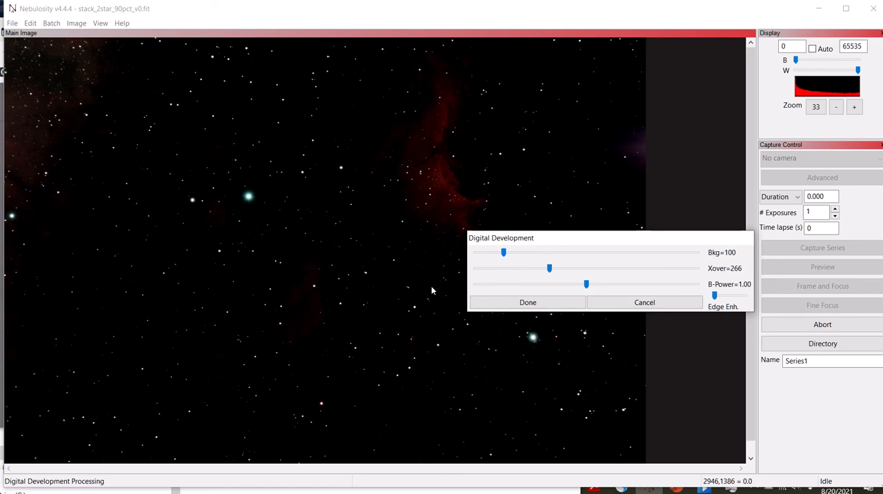
{"action": "mouse_move", "coordinate": [334, 299]}
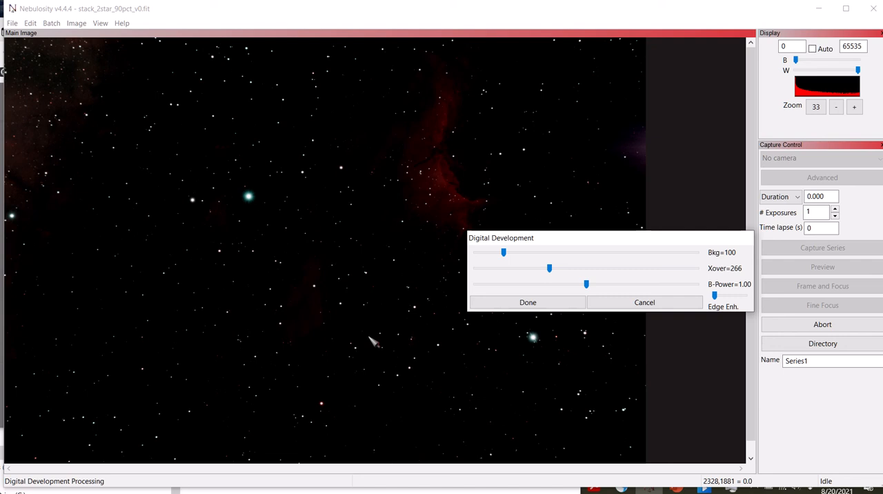
{"action": "mouse_move", "coordinate": [525, 271]}
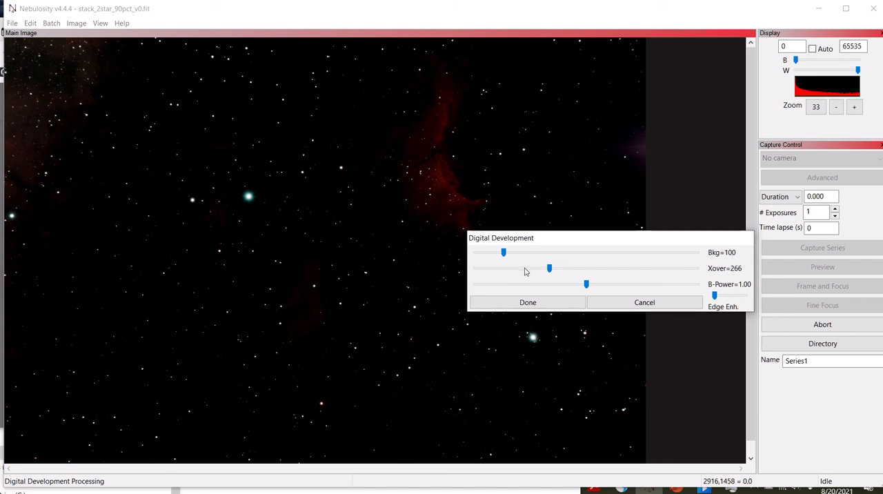
Set Digital Development Xover to 124 and B-Power to 1.06, then apply it
{"action": "left_click_drag", "start_coordinate": [549, 267], "coordinate": [531, 268]}
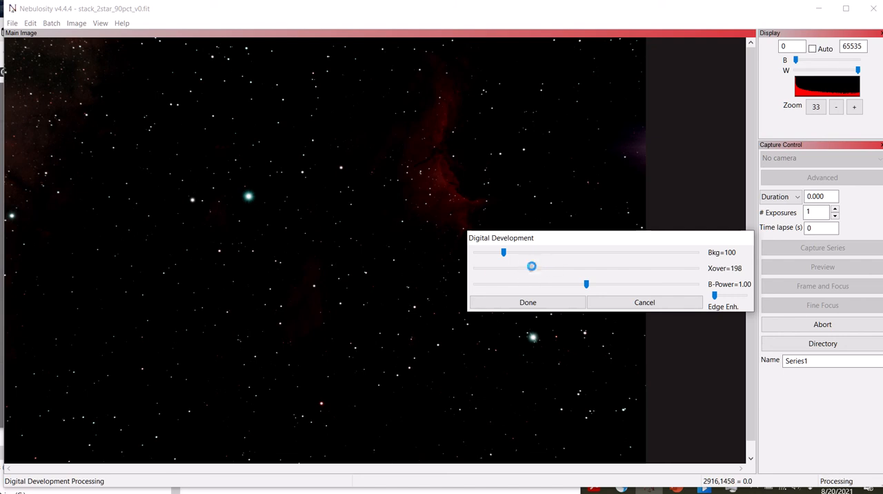
{"action": "left_click_drag", "start_coordinate": [531, 267], "coordinate": [527, 268]}
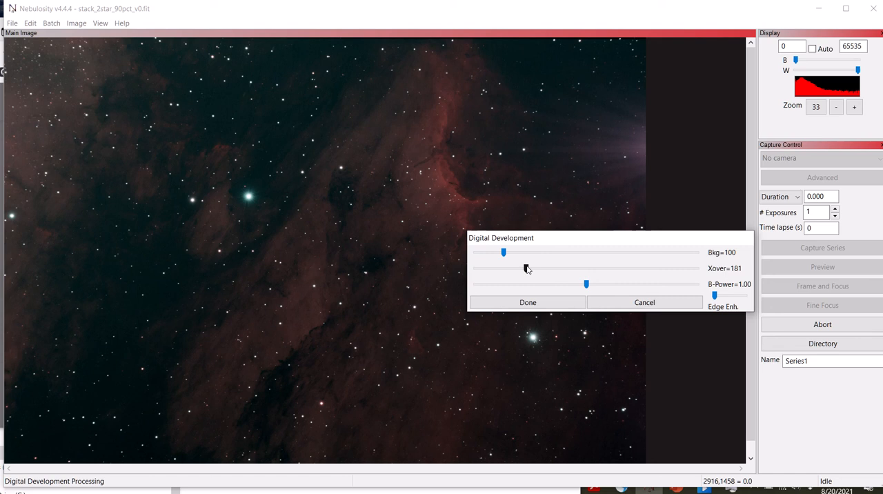
{"action": "left_click_drag", "start_coordinate": [527, 268], "coordinate": [517, 267]}
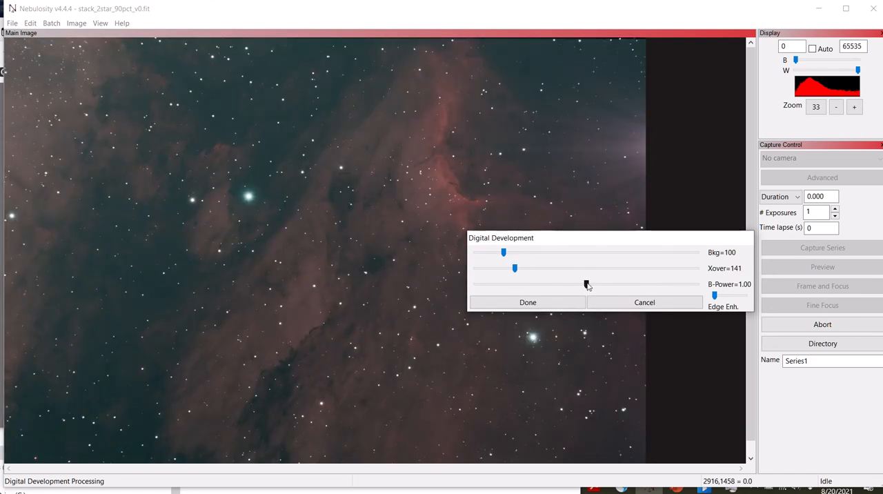
{"action": "left_click_drag", "start_coordinate": [587, 283], "coordinate": [606, 283]}
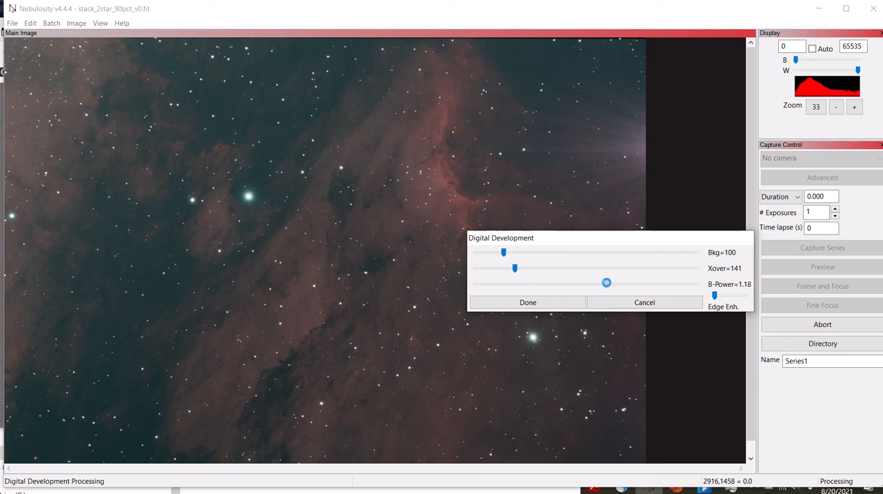
{"action": "left_click_drag", "start_coordinate": [606, 283], "coordinate": [600, 282]}
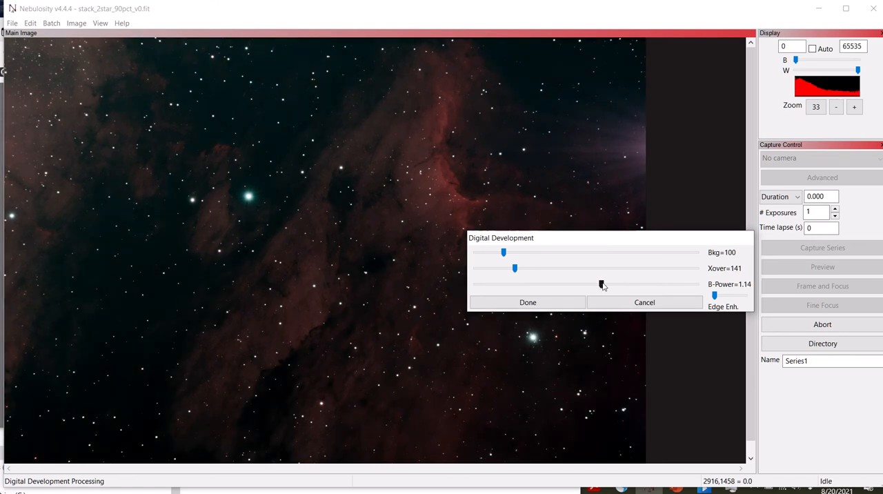
{"action": "left_click_drag", "start_coordinate": [603, 283], "coordinate": [599, 283]}
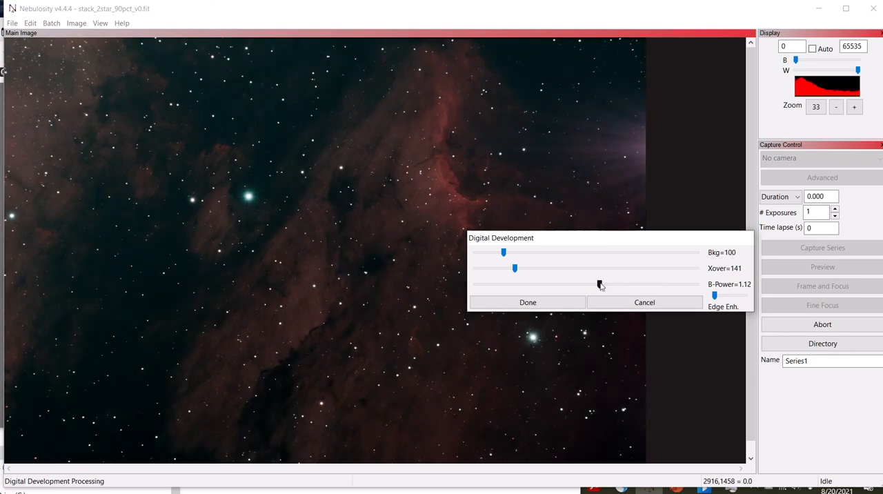
{"action": "left_click_drag", "start_coordinate": [600, 284], "coordinate": [591, 283]}
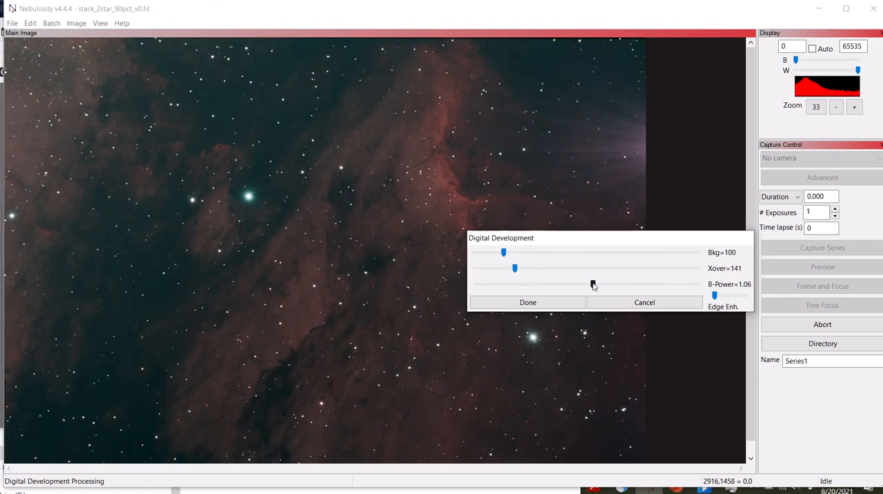
{"action": "left_click_drag", "start_coordinate": [514, 283], "coordinate": [592, 283]}
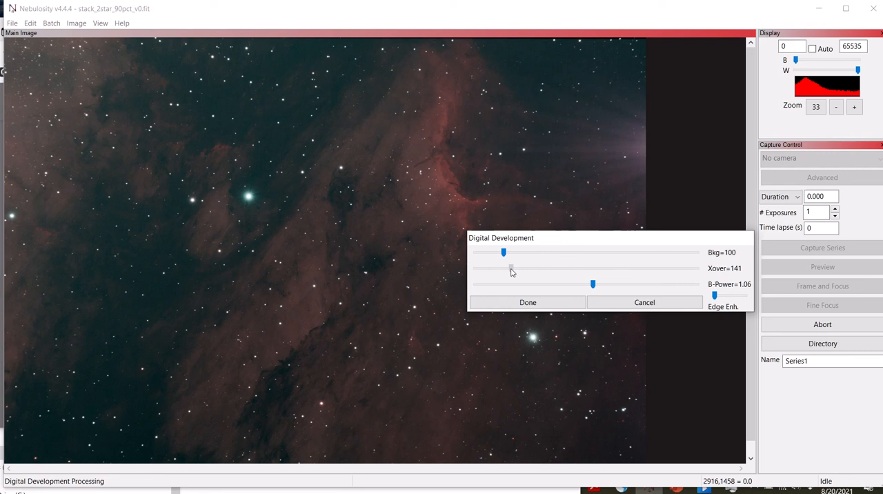
{"action": "left_click_drag", "start_coordinate": [510, 268], "coordinate": [507, 268]}
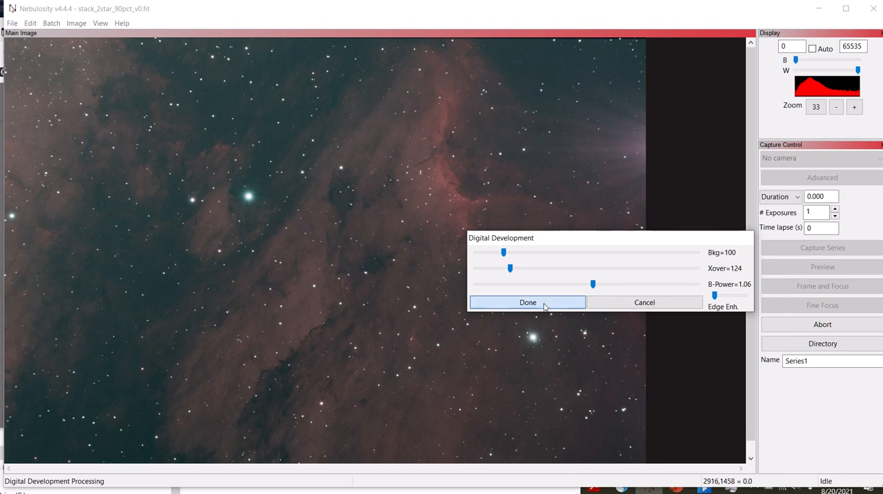
{"action": "left_click", "coordinate": [527, 302]}
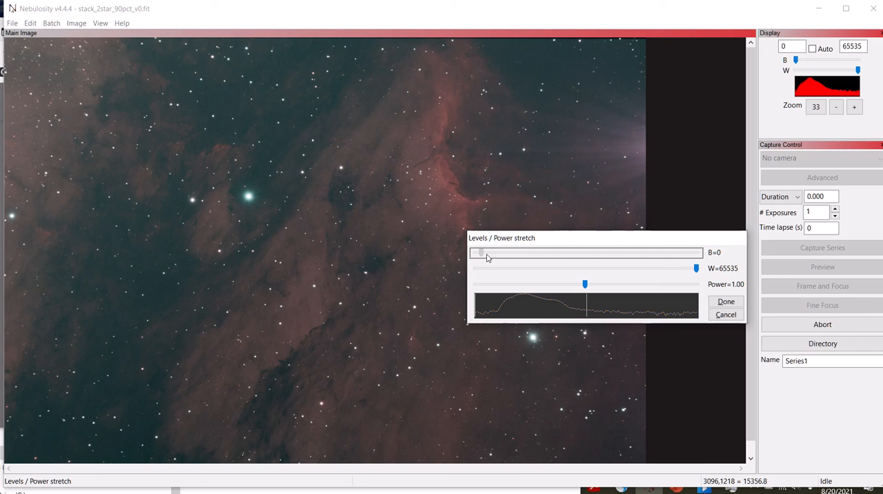
Raise the Levels black point slider to 6679 and apply the adjustment
{"action": "left_click_drag", "start_coordinate": [476, 253], "coordinate": [493, 253]}
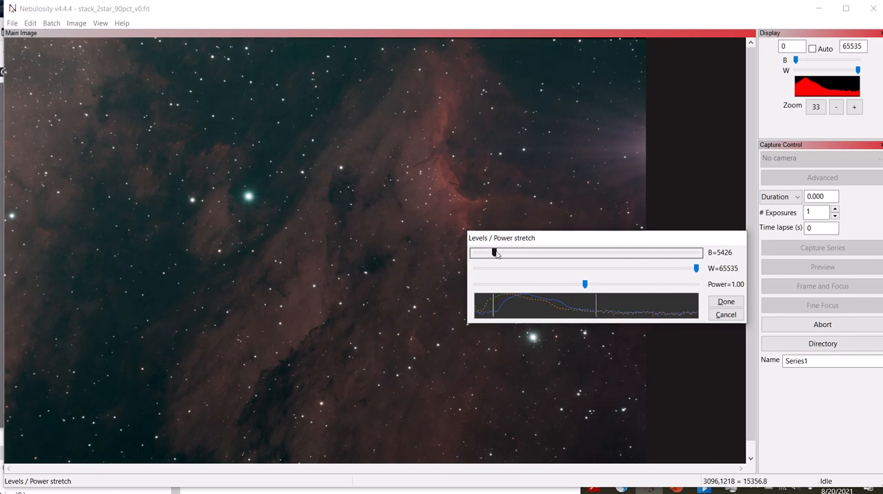
{"action": "left_click_drag", "start_coordinate": [494, 252], "coordinate": [499, 252]}
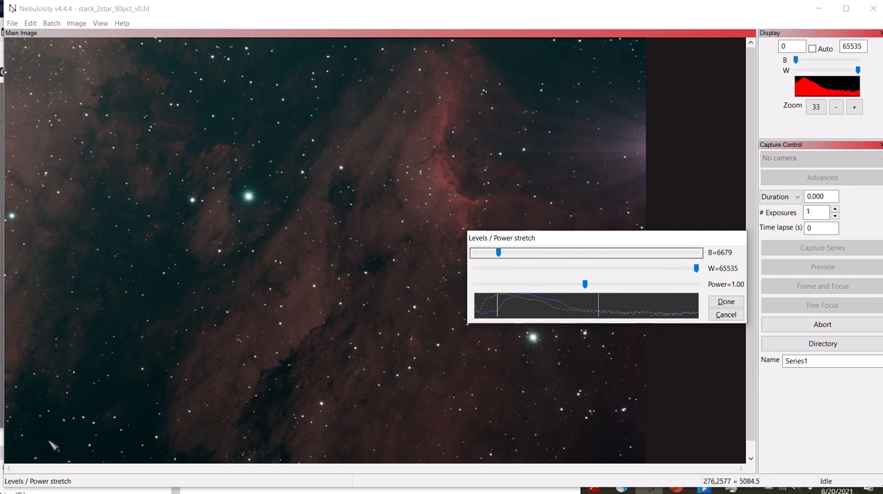
{"action": "mouse_move", "coordinate": [551, 52]}
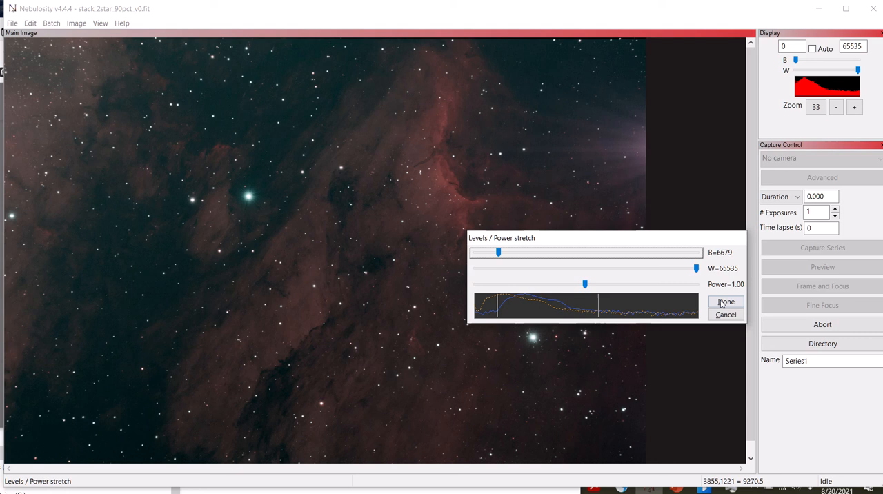
{"action": "left_click", "coordinate": [726, 300]}
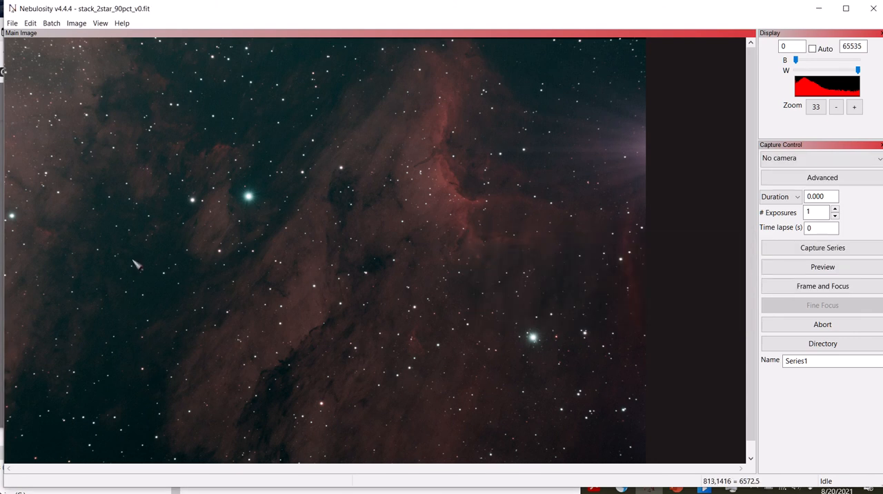